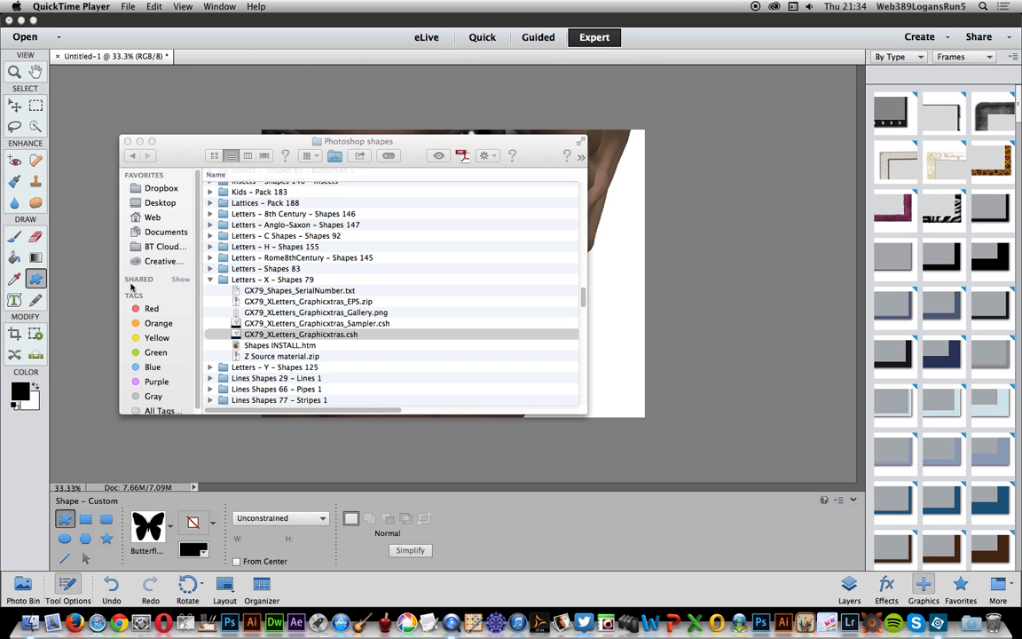
Step: Open the GX79_XLetters_Graphicxtras.csh shape file with Photoshop Elements 13 Editor from Finder
right_click(301, 335)
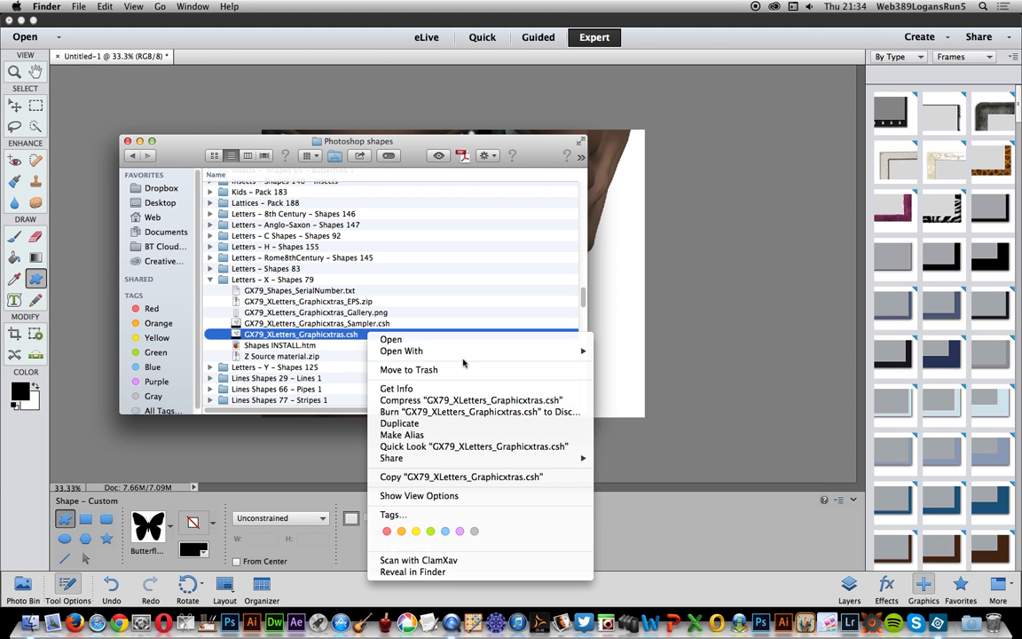
left_click(401, 351)
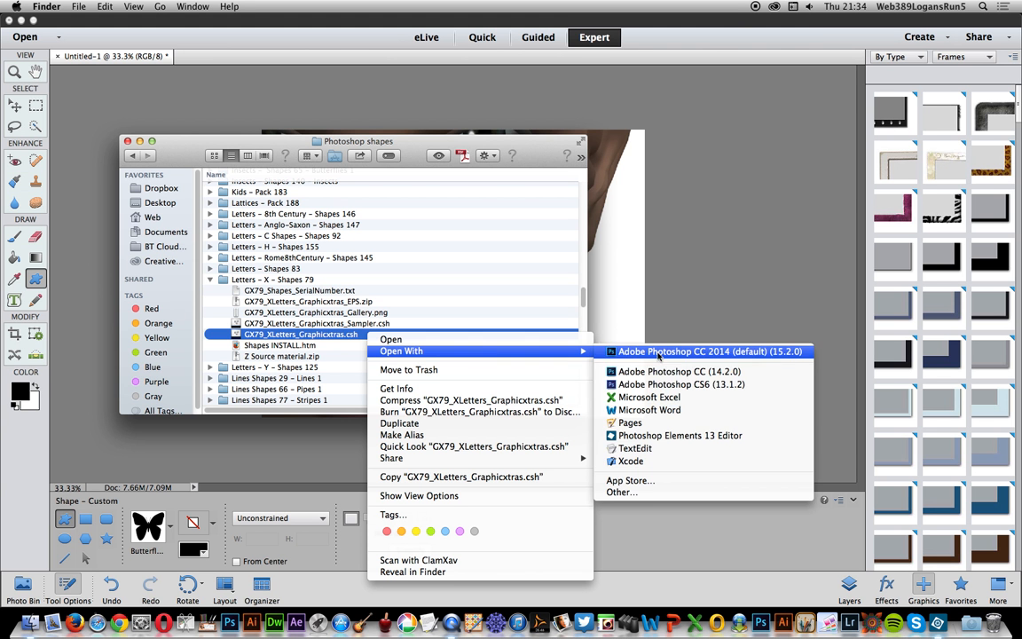
mouse_move(680, 436)
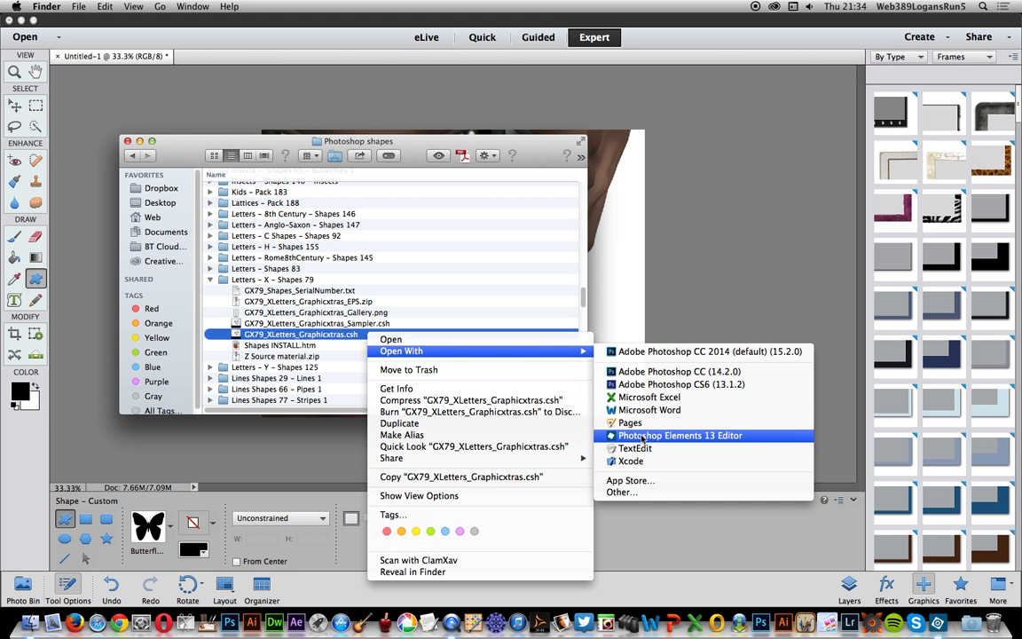
left_click(680, 435)
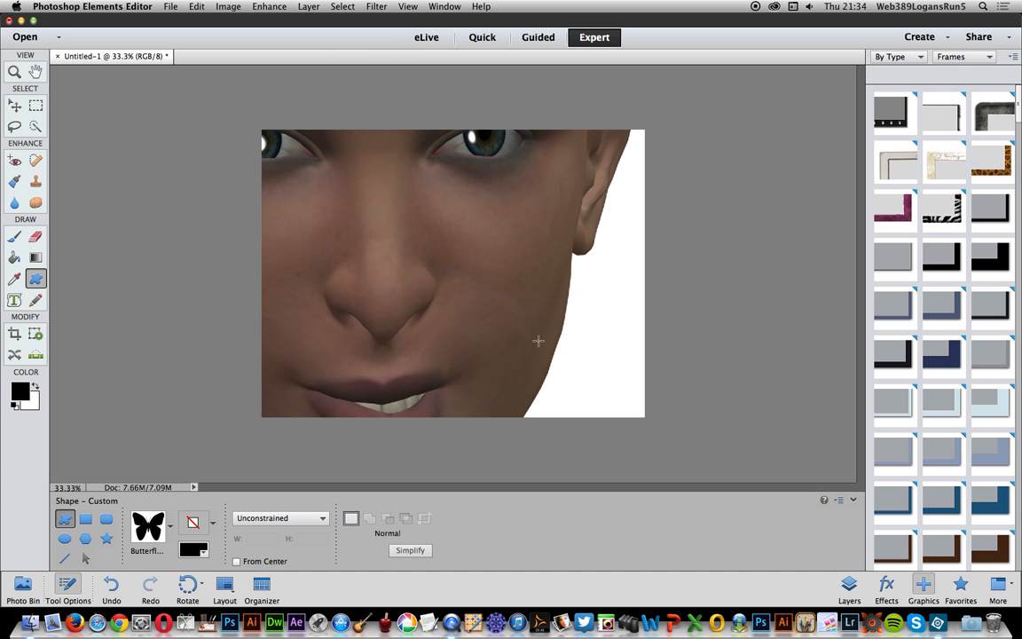
mouse_move(105, 294)
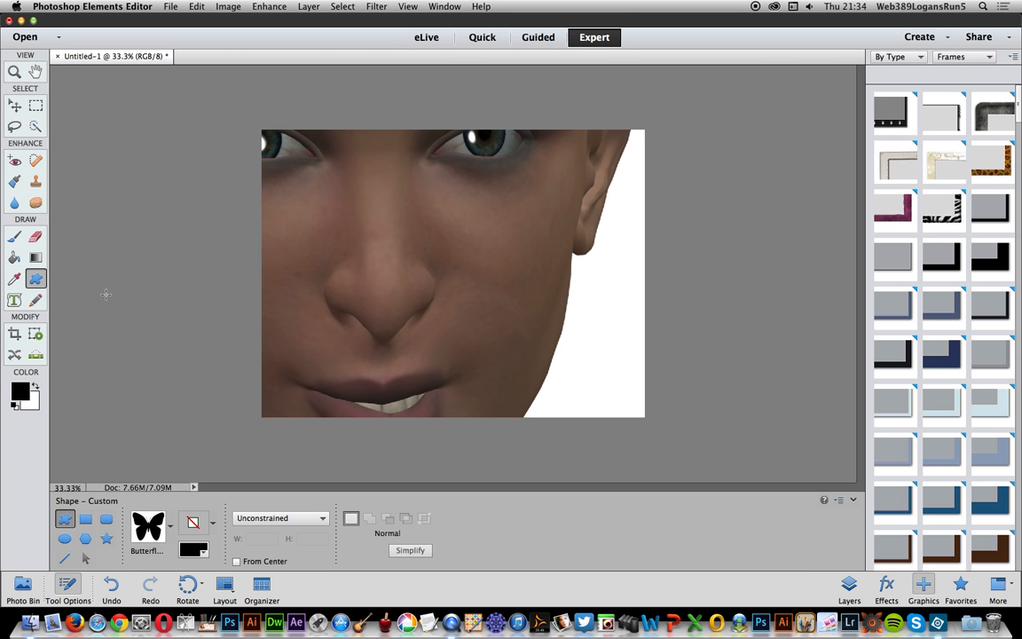
mouse_move(36, 279)
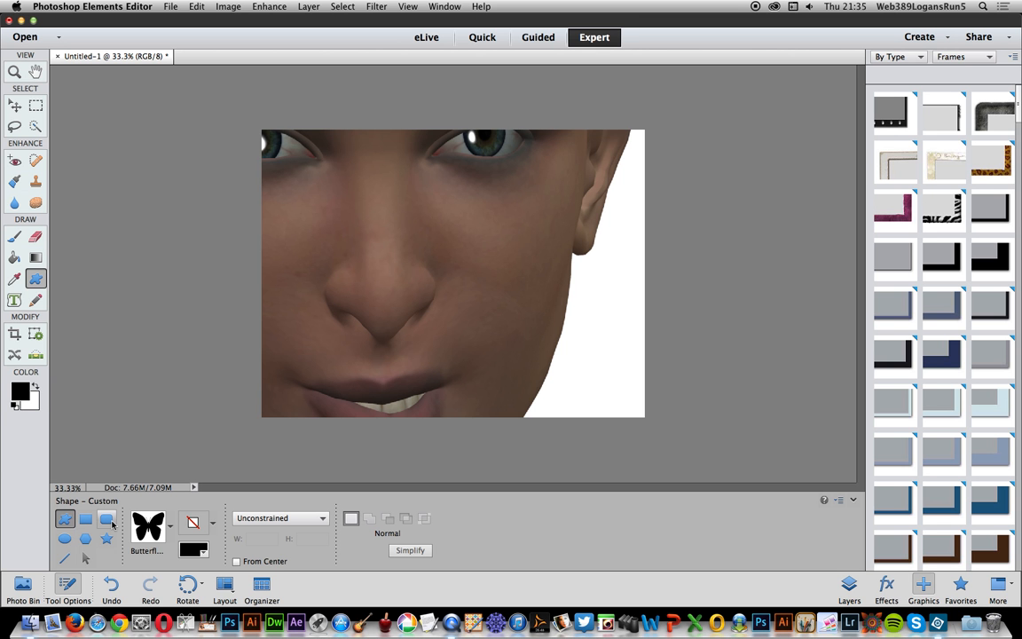
mouse_move(65, 519)
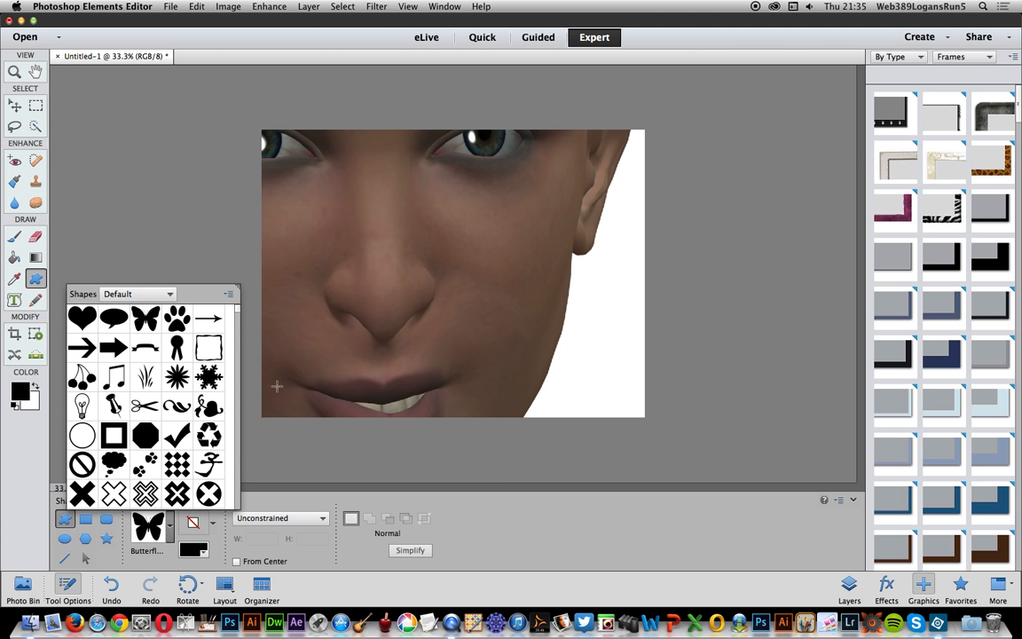
scroll("down", 3)
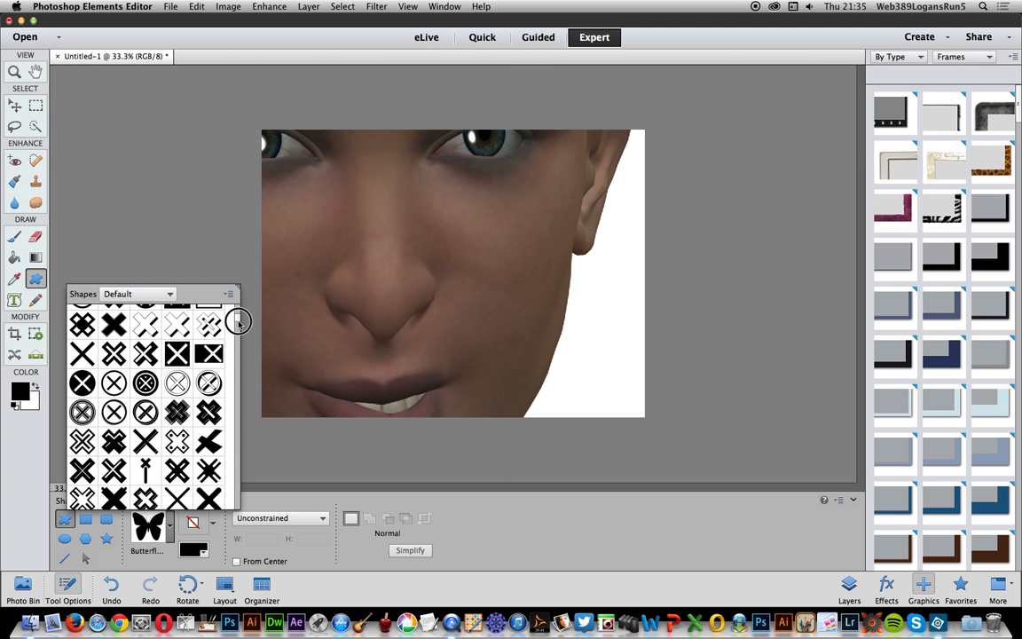
mouse_move(177, 355)
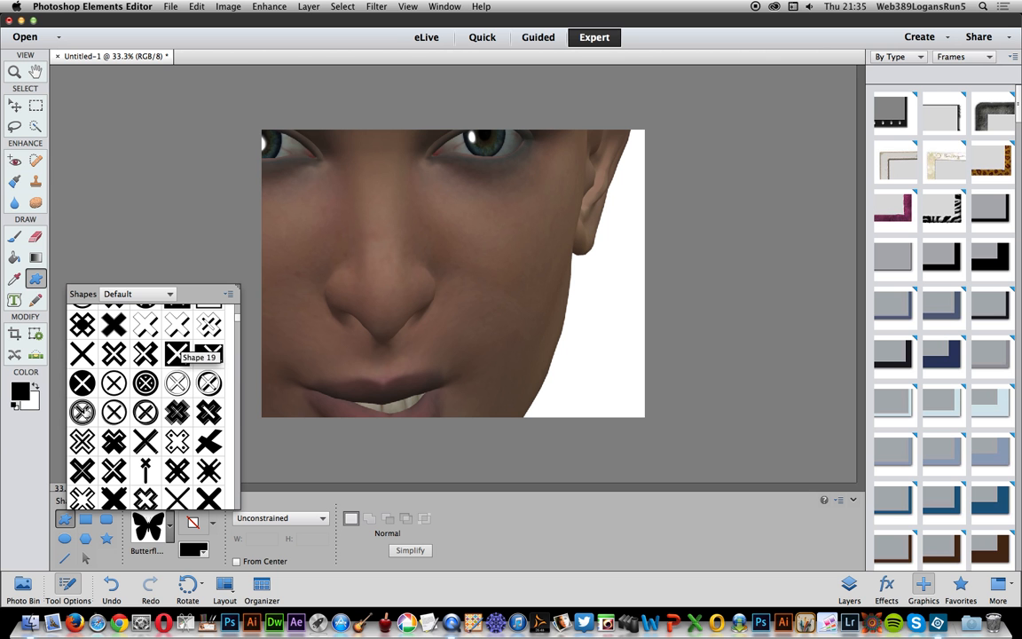
mouse_move(209, 412)
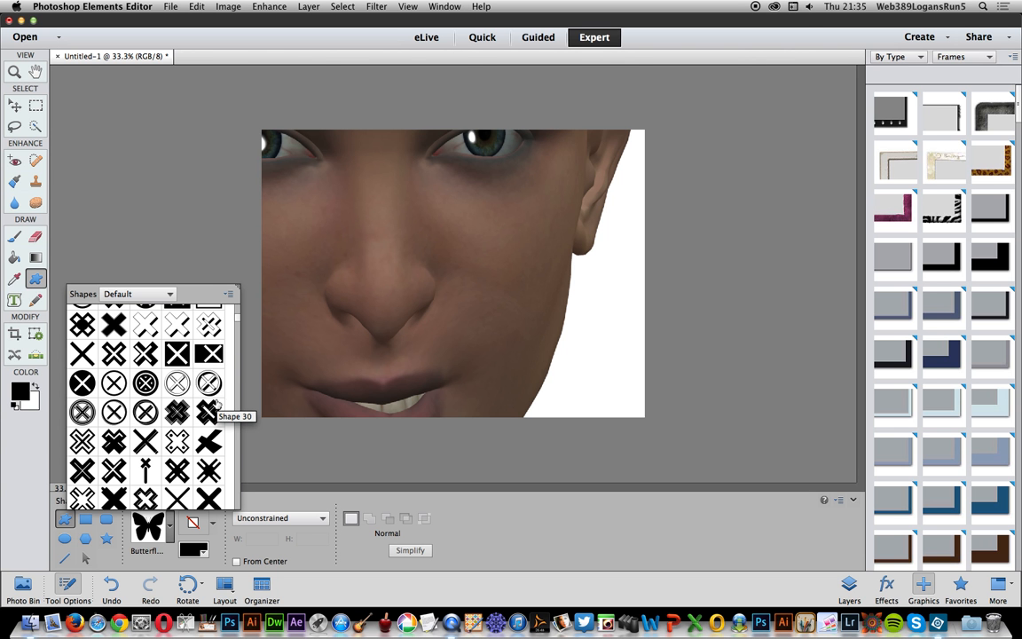
mouse_move(210, 325)
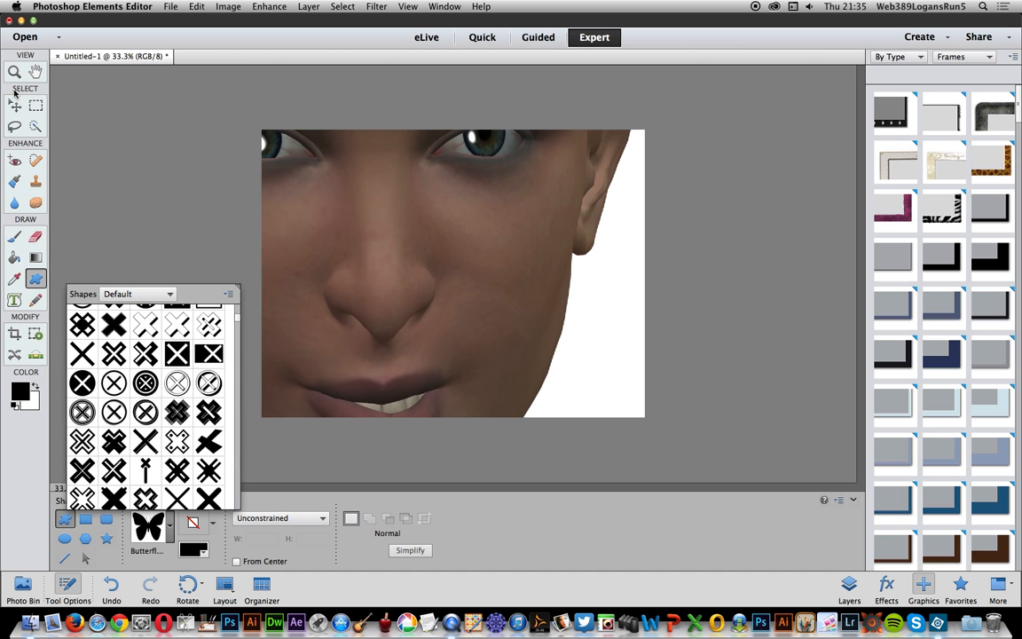
mouse_move(14, 104)
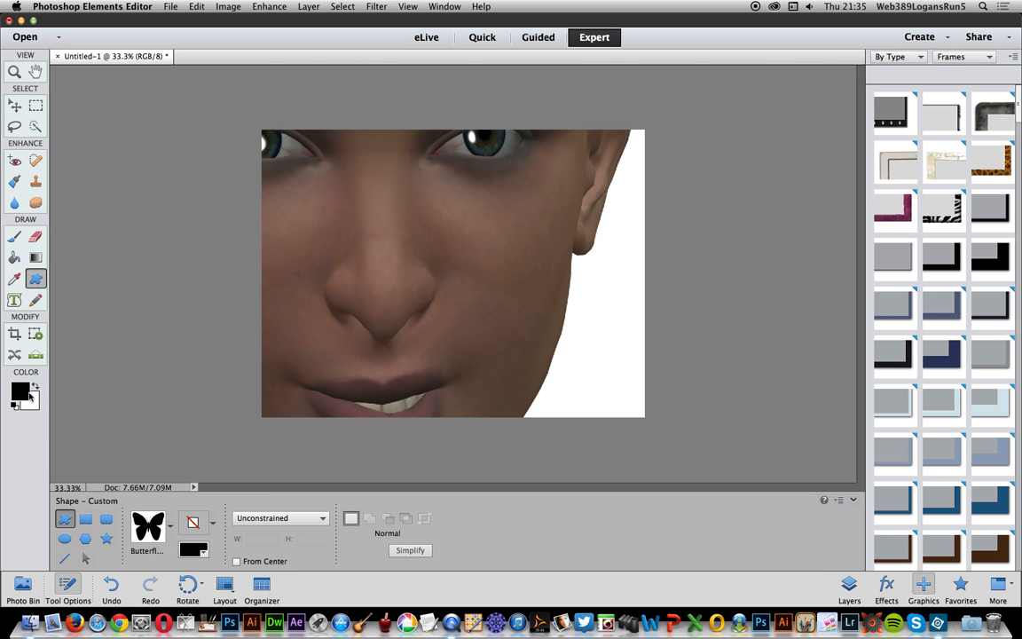
mouse_move(15, 334)
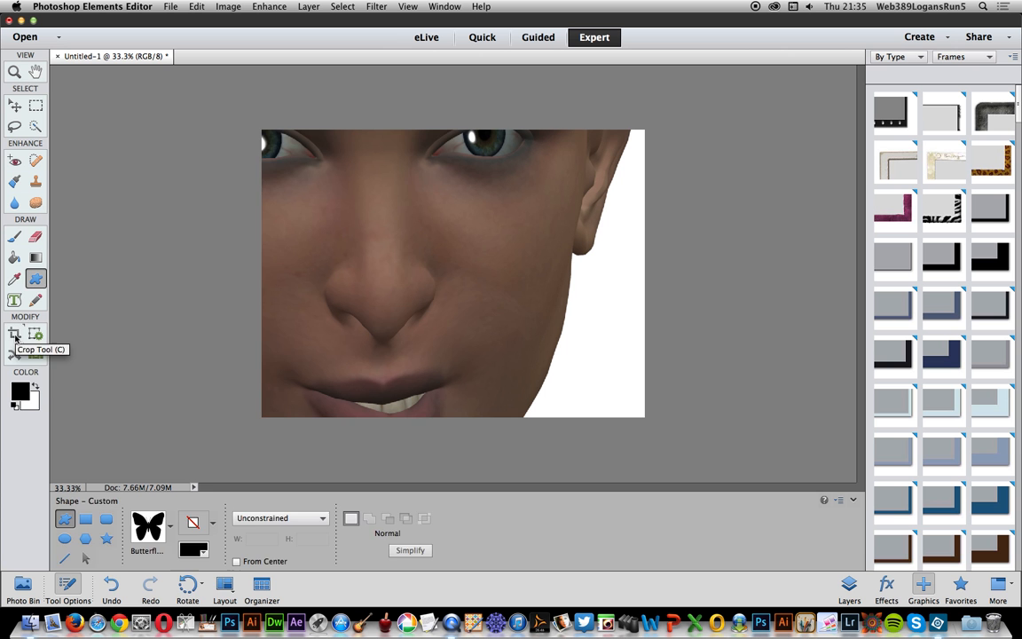
Step: Cut a large rotated X with the Cookie Cutter, then cancel the cut
left_click(14, 333)
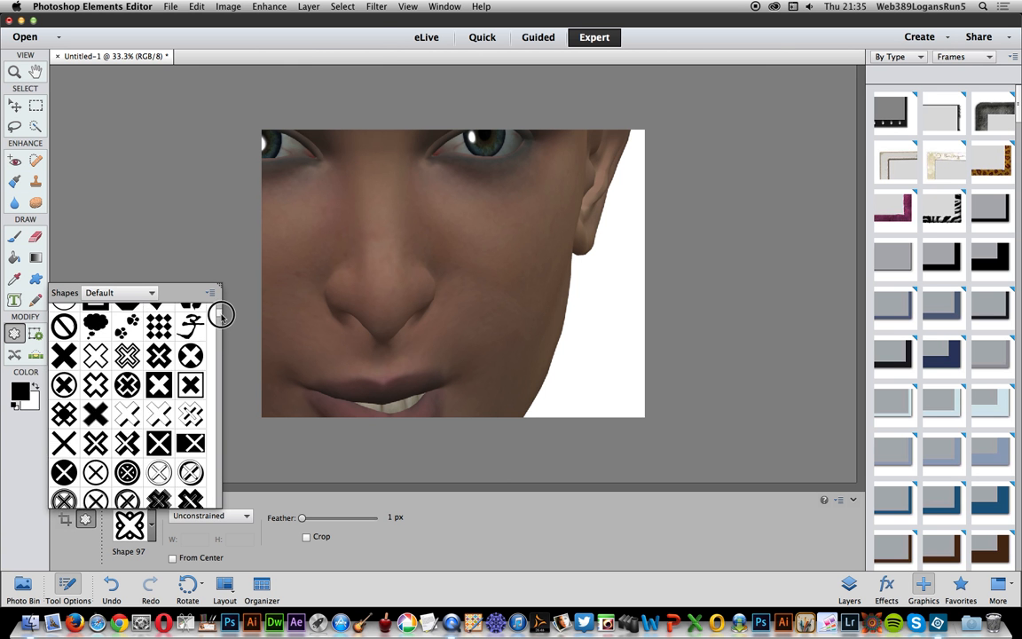
scroll("down", 3)
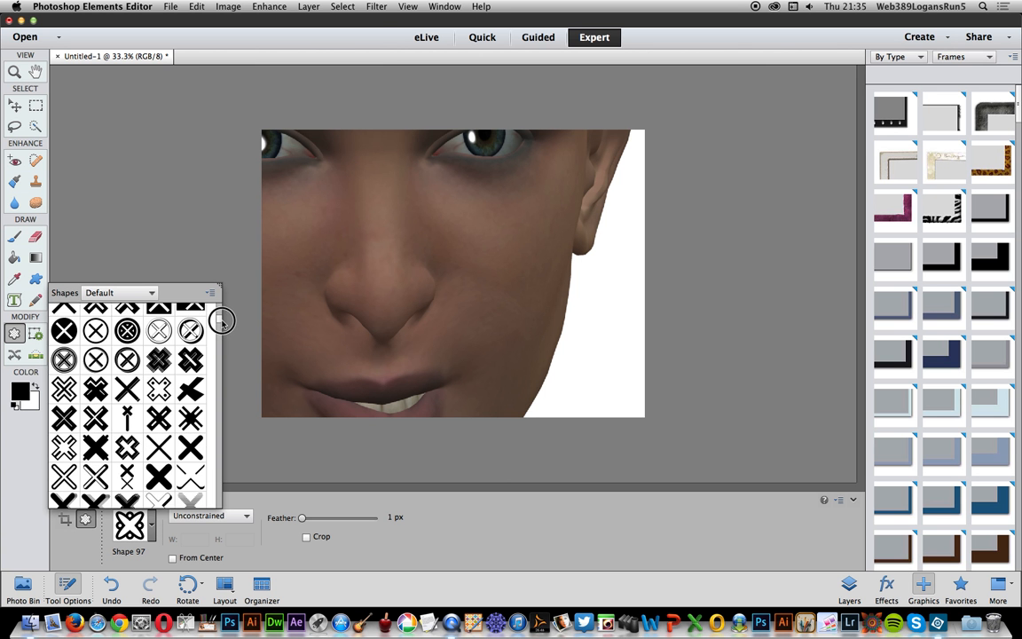
scroll("down", 3)
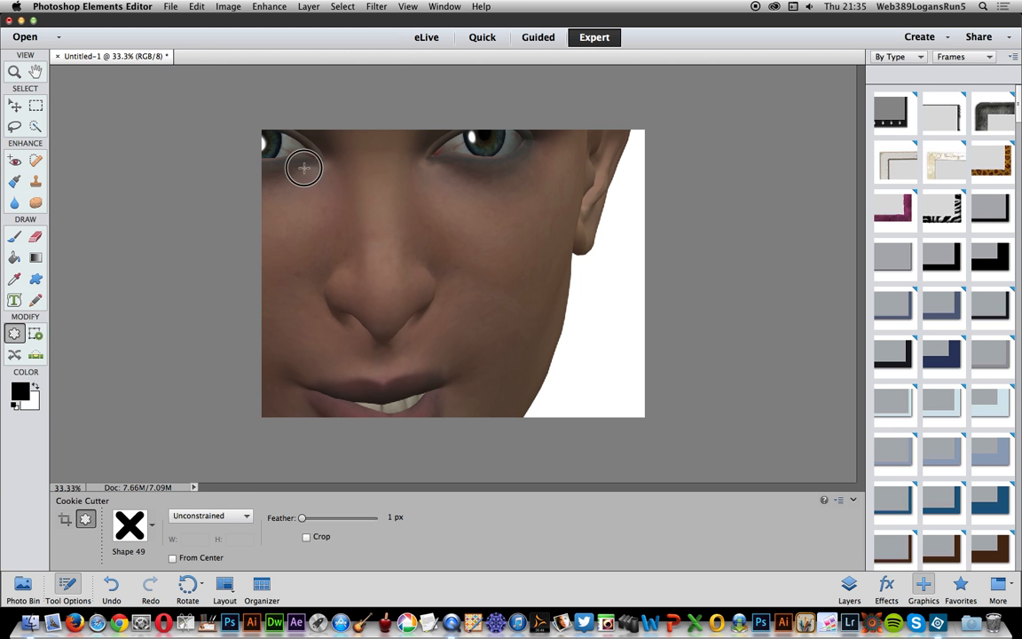
left_click_drag(301, 169, 524, 364)
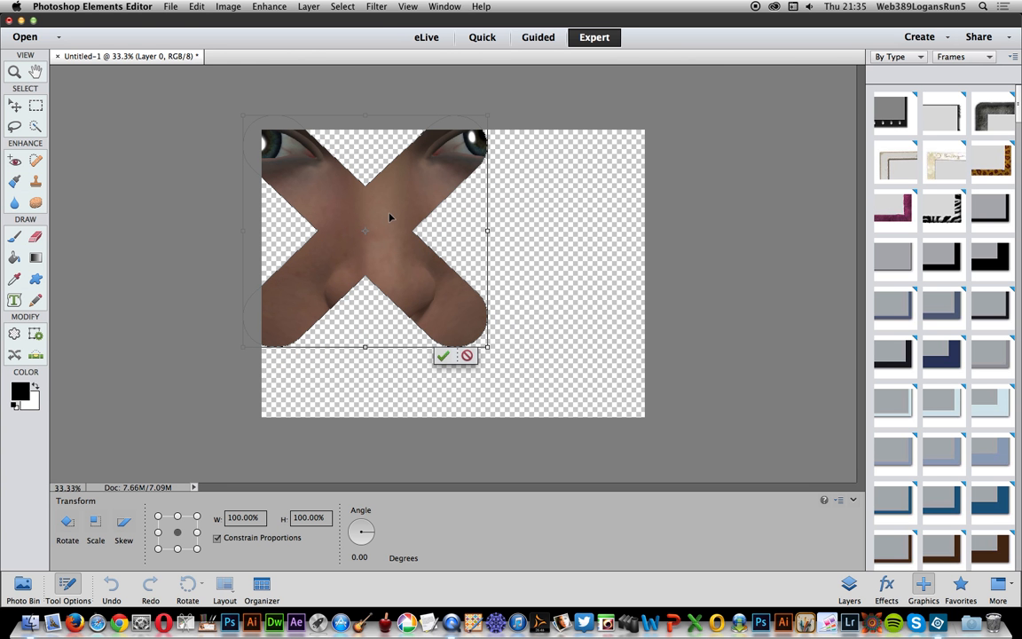
mouse_move(234, 543)
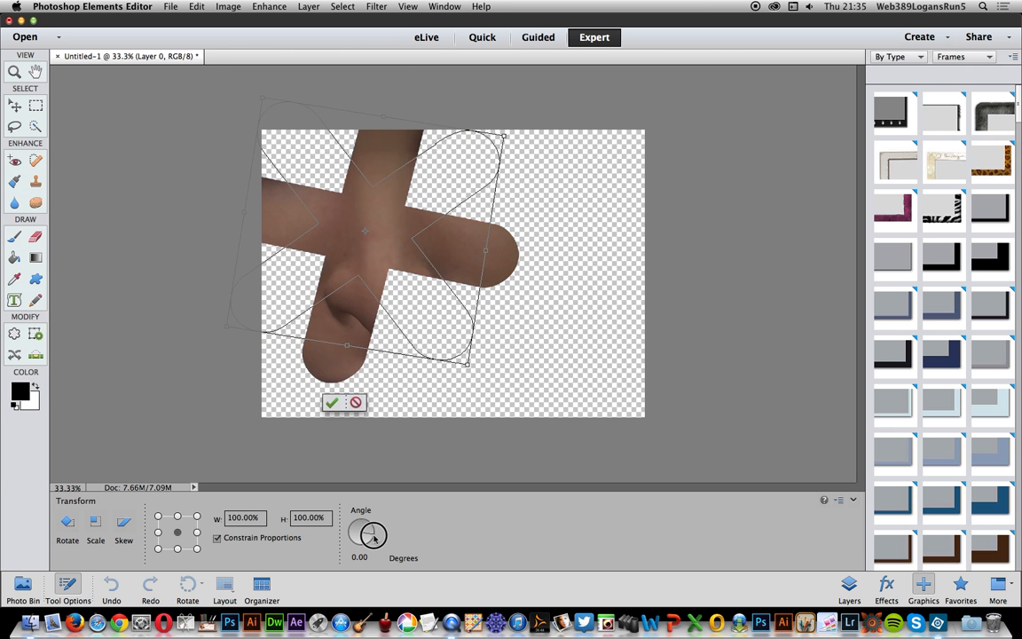
left_click_drag(372, 533, 366, 532)
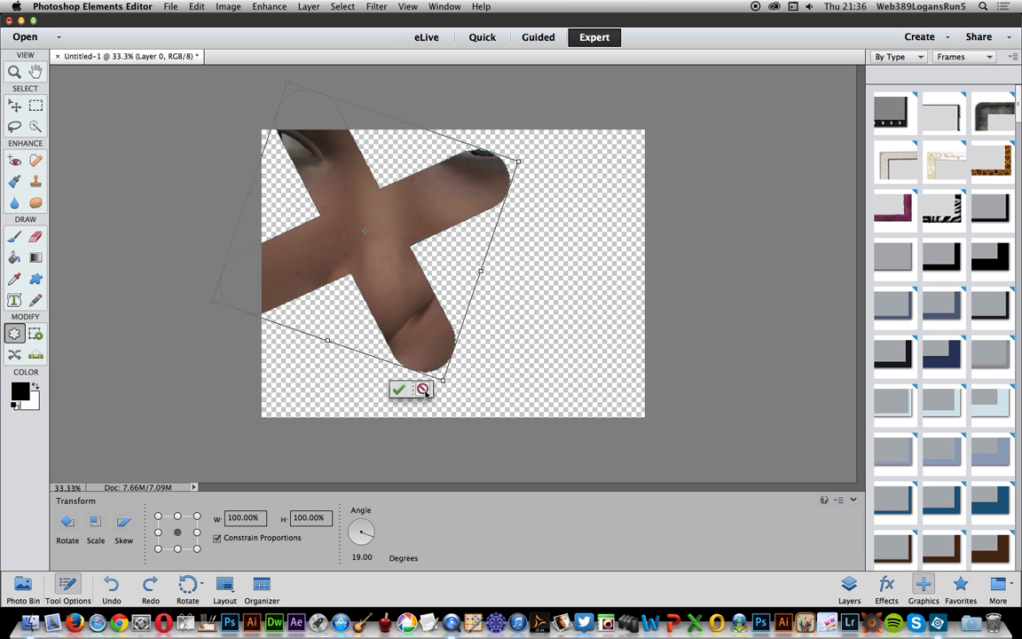
left_click(398, 389)
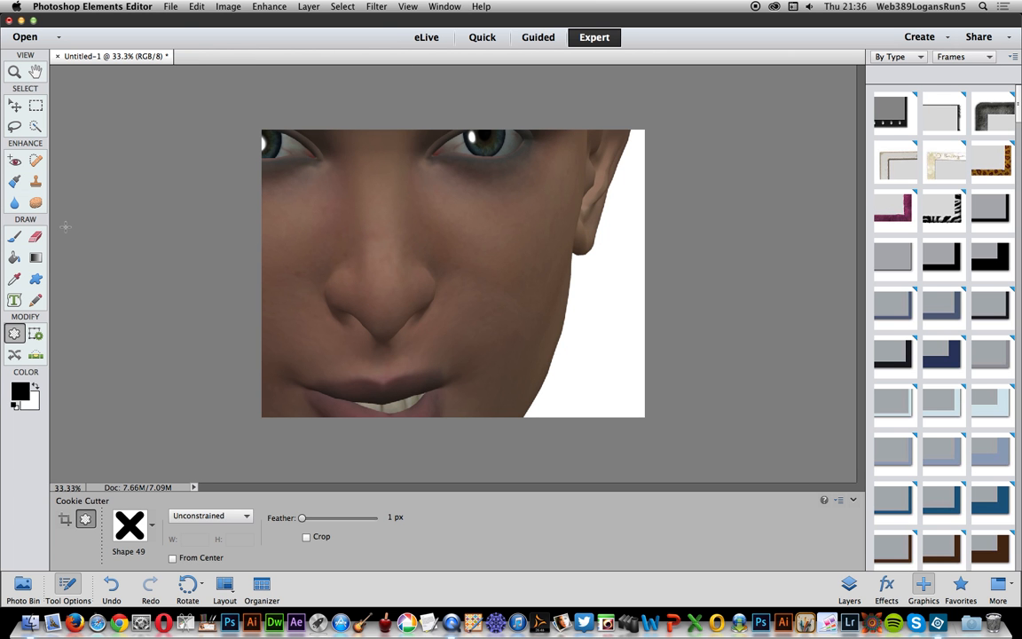
Step: Draw the double-outlined X custom shape (Shape 43) over the nose
left_click(36, 278)
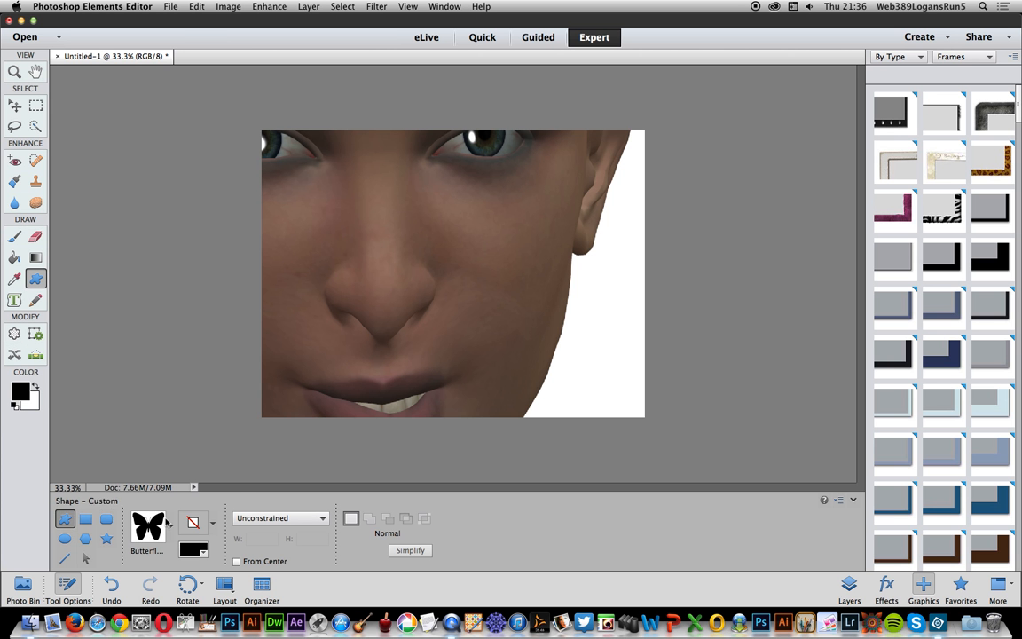
left_click(148, 525)
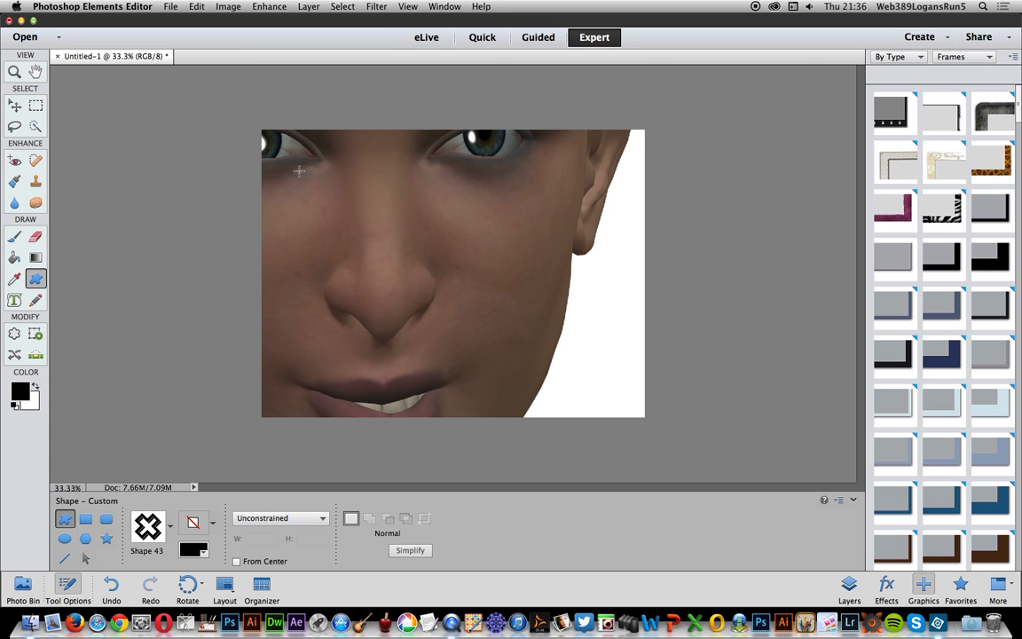
left_click_drag(300, 170, 490, 341)
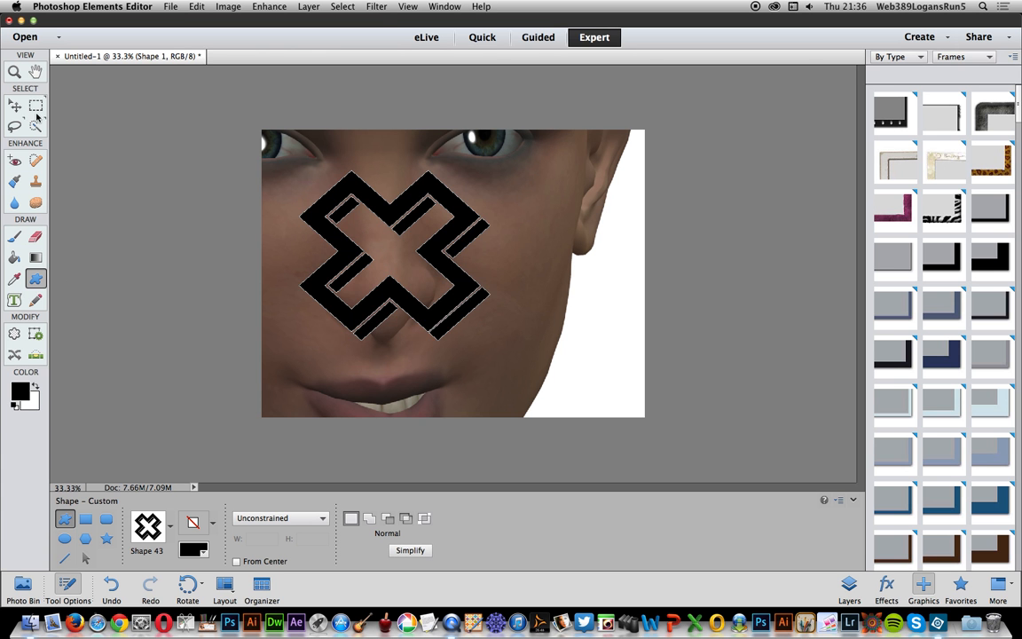
Step: Shrink the X shape and rotate it 45° into an upright plus sign
left_click(14, 104)
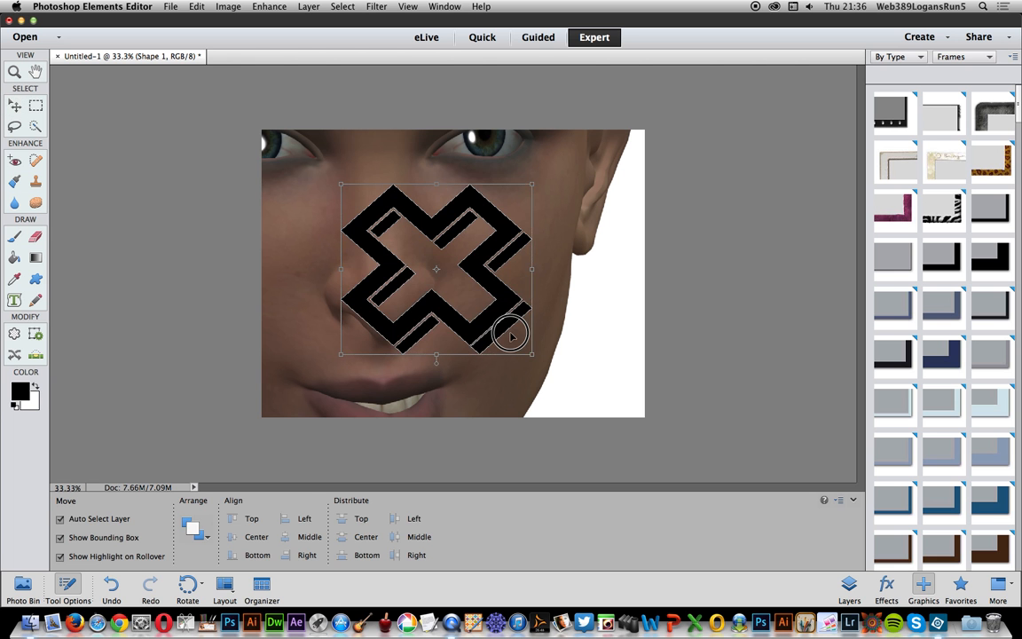
left_click_drag(533, 334, 527, 261)
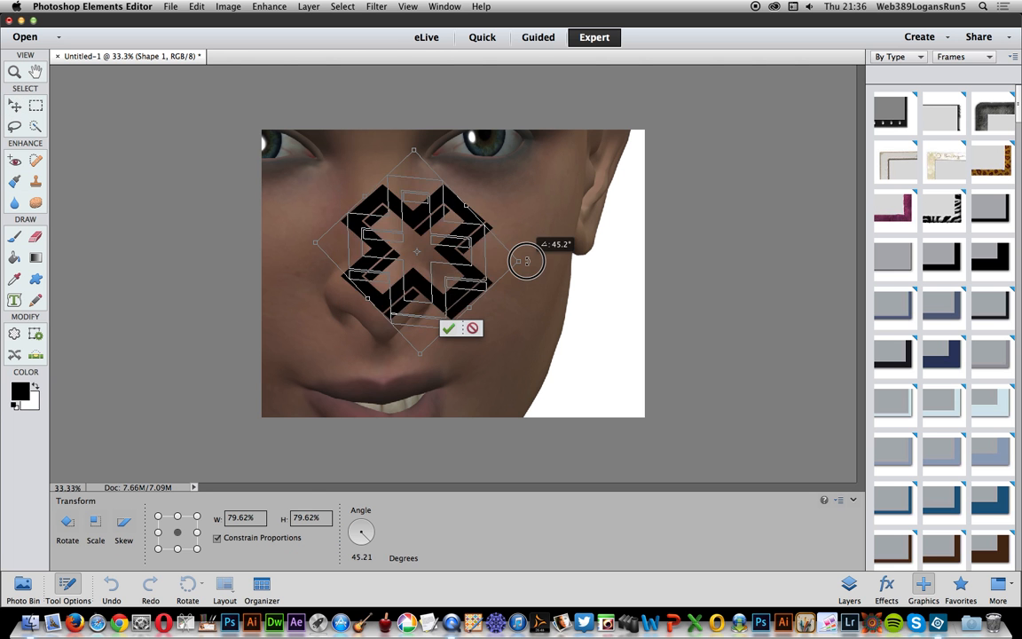
left_click_drag(526, 260, 497, 284)
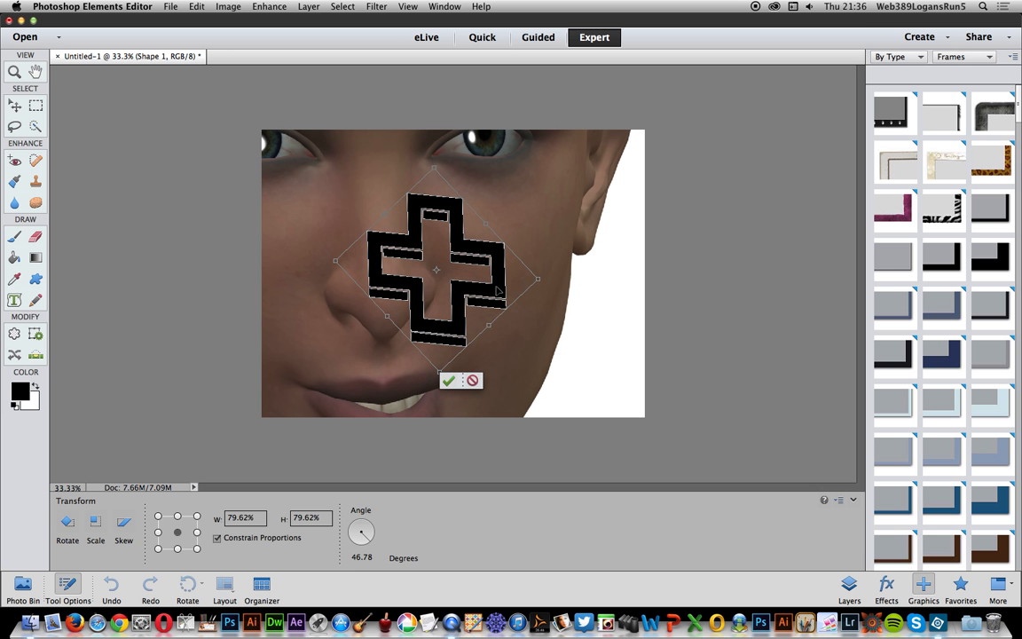
left_click(448, 380)
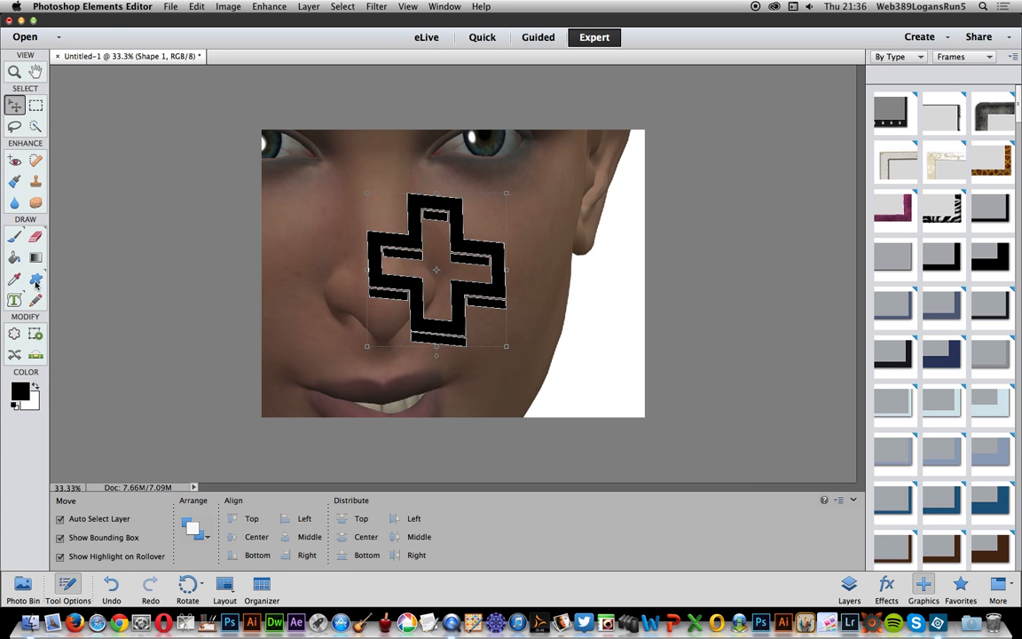
left_click(36, 279)
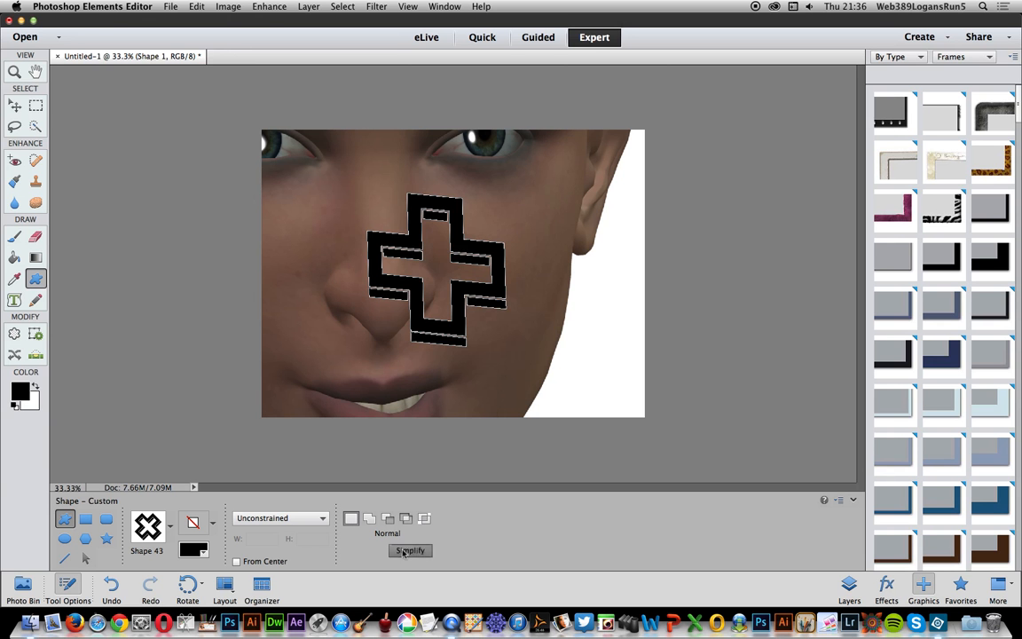
left_click(410, 550)
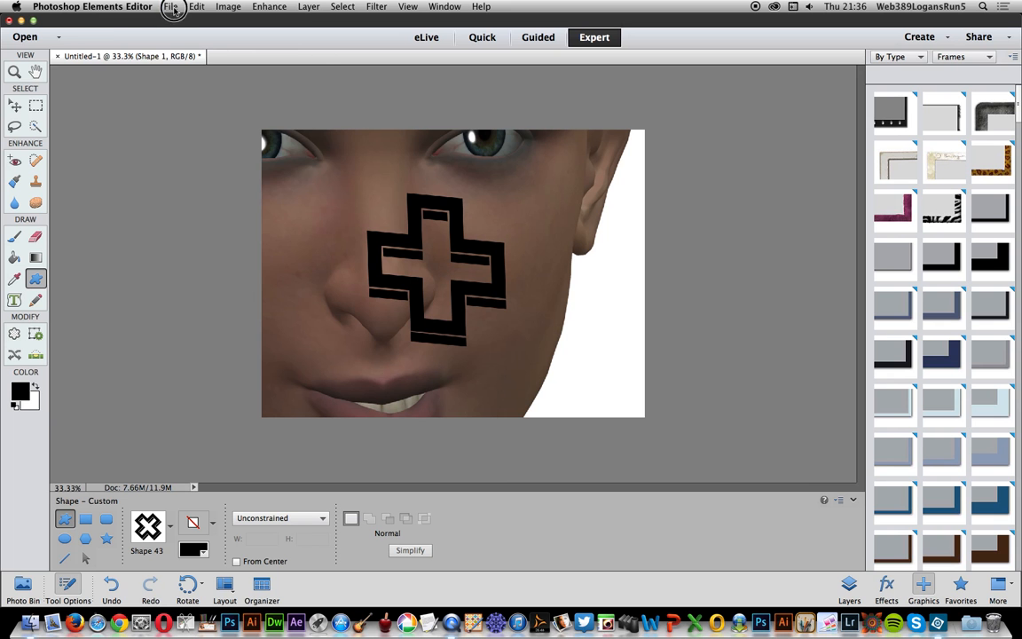
left_click(410, 550)
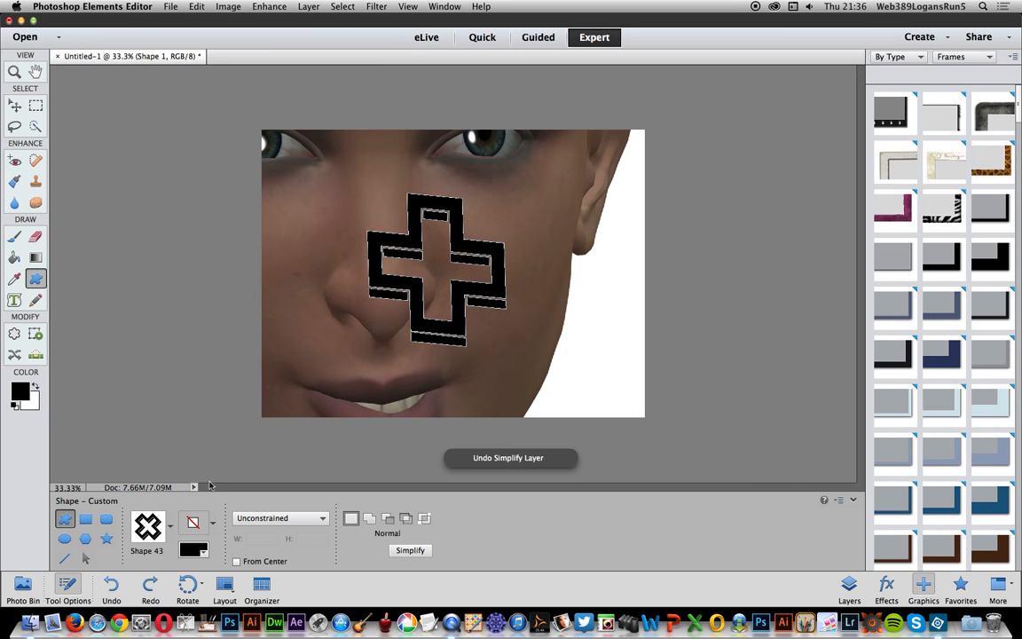
mouse_move(213, 524)
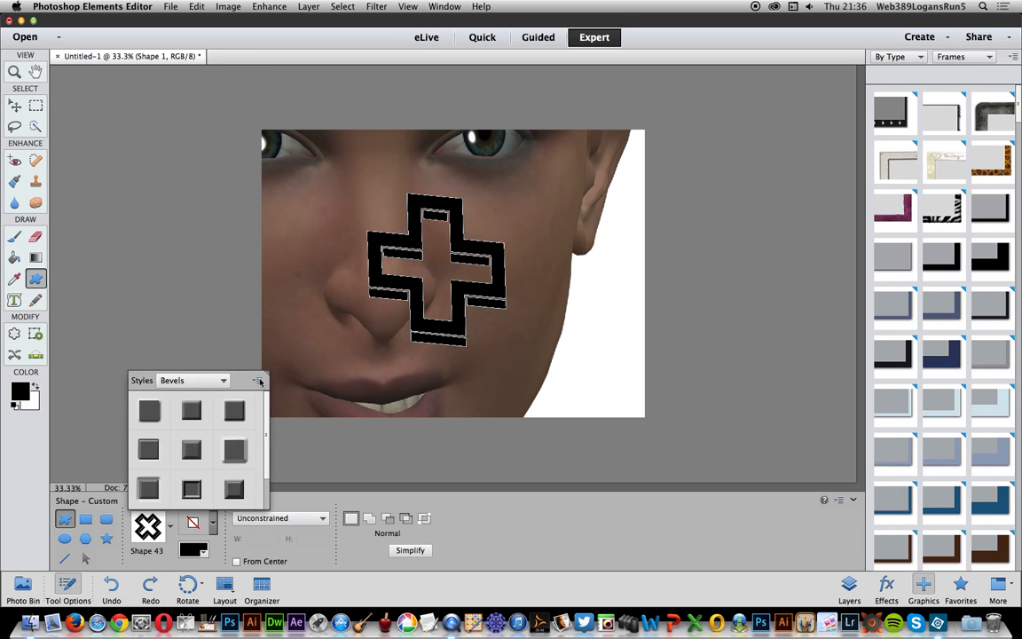
mouse_move(215, 389)
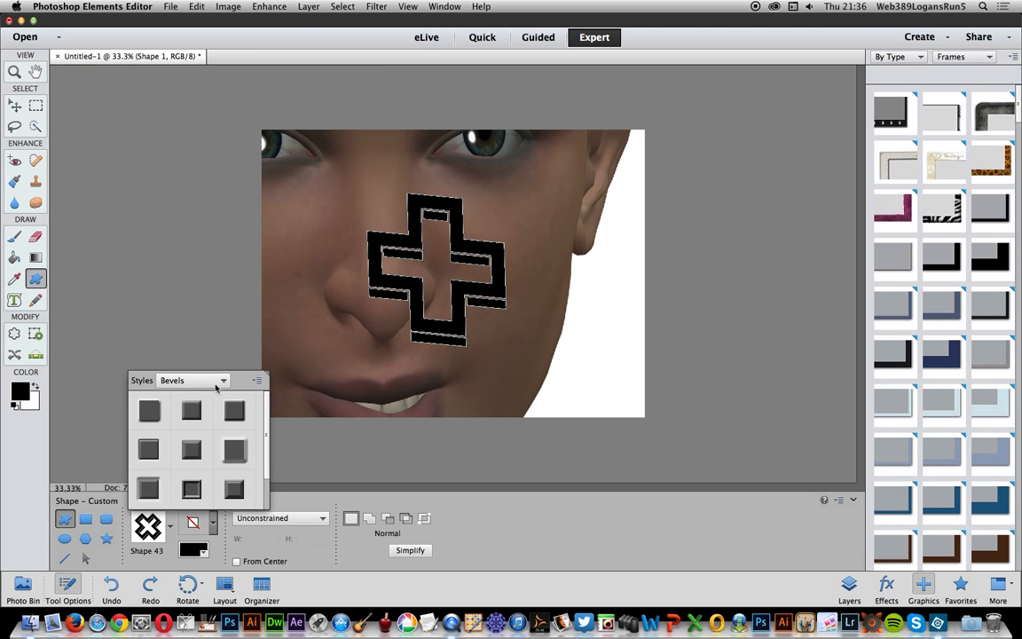
Step: Apply the dark chrome swatch from the Wow Chrome style category to the cross
left_click(224, 380)
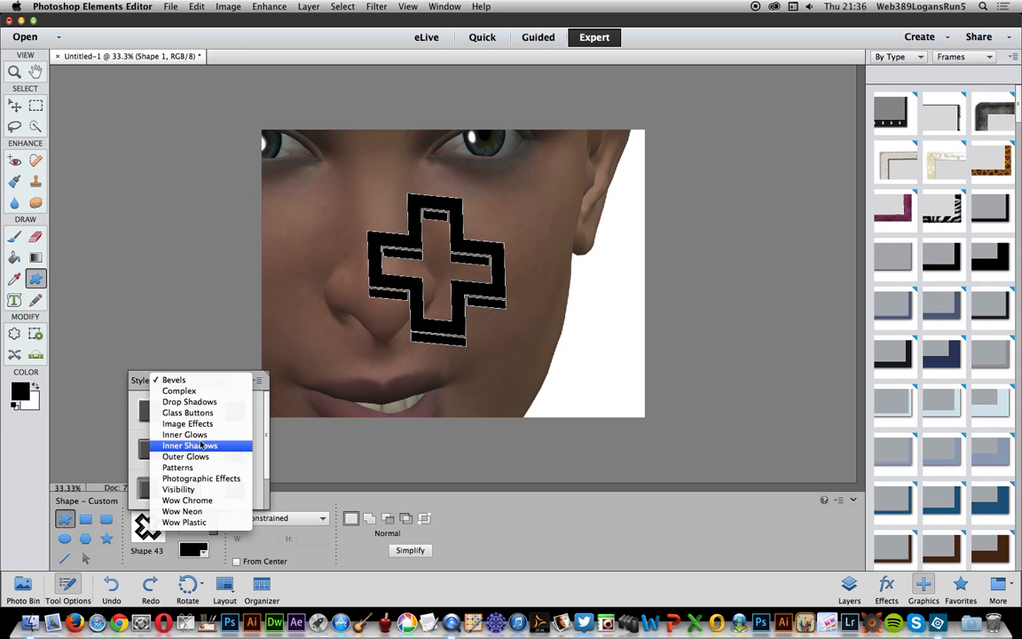
mouse_move(188, 499)
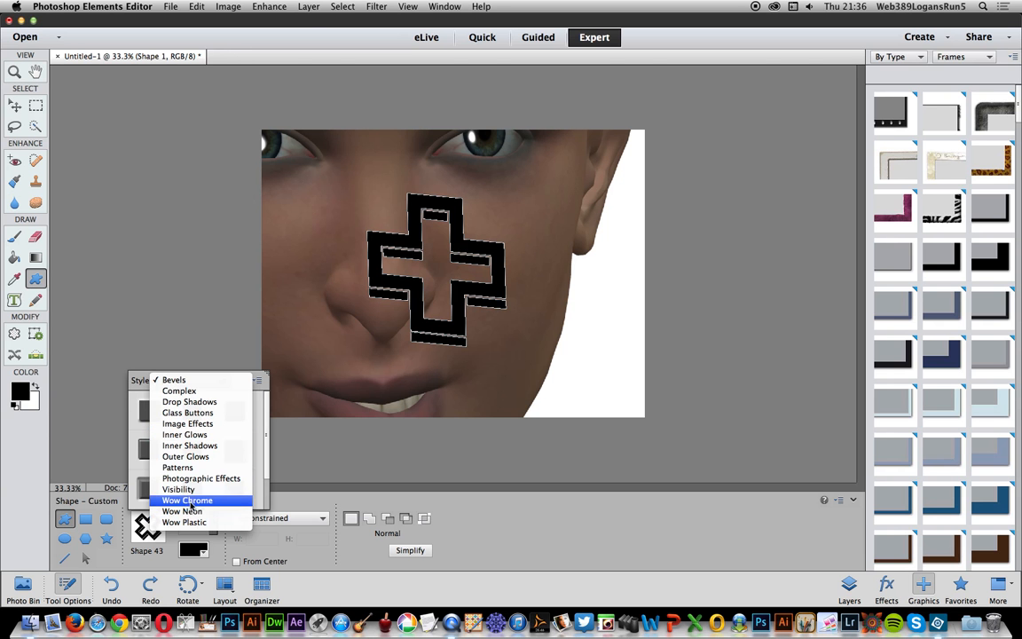
left_click(188, 499)
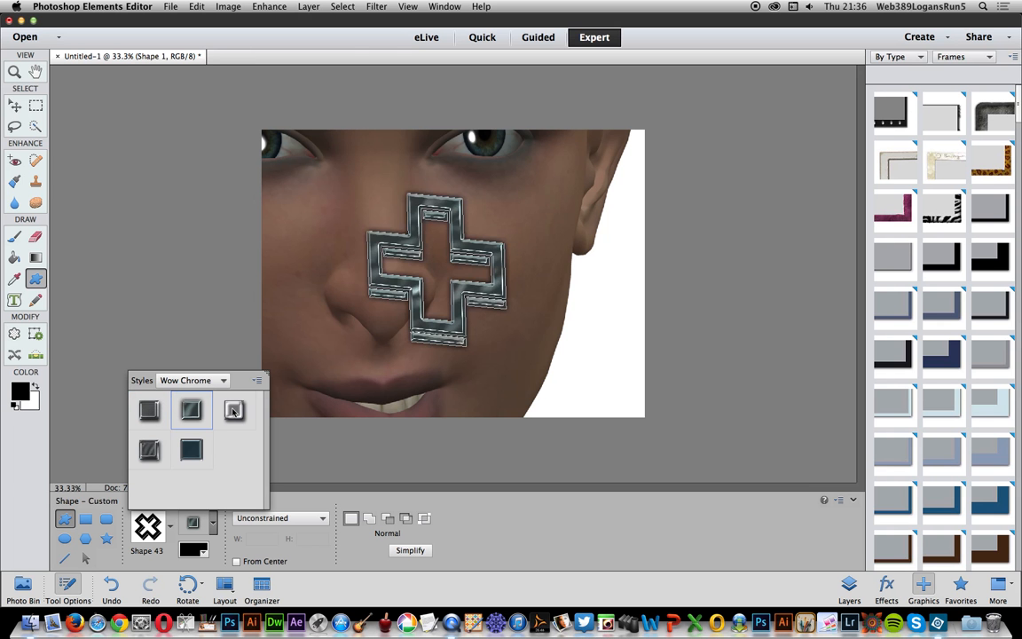
left_click(192, 450)
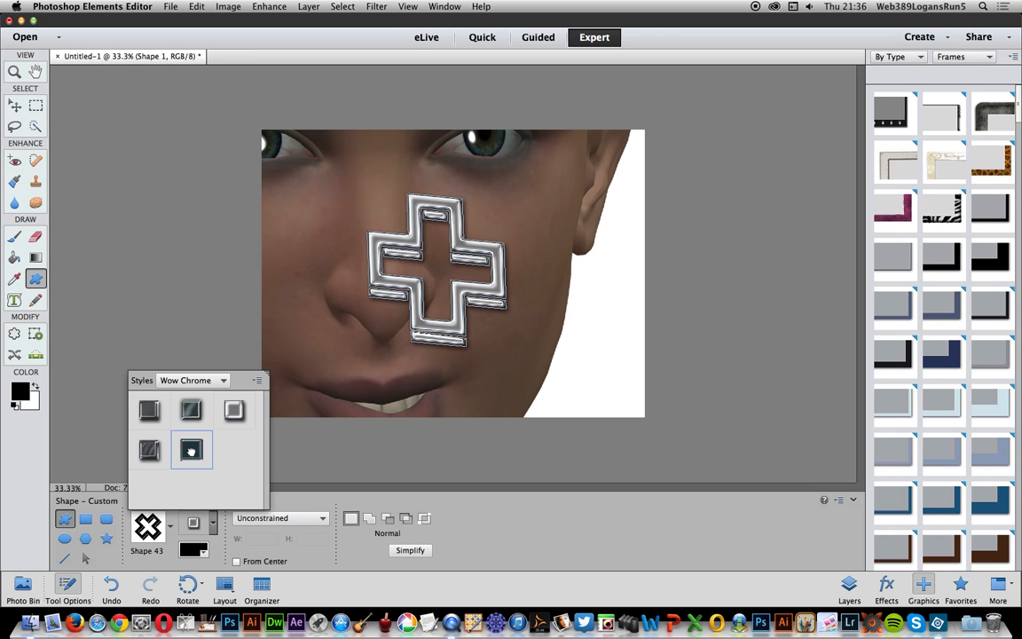
left_click(192, 450)
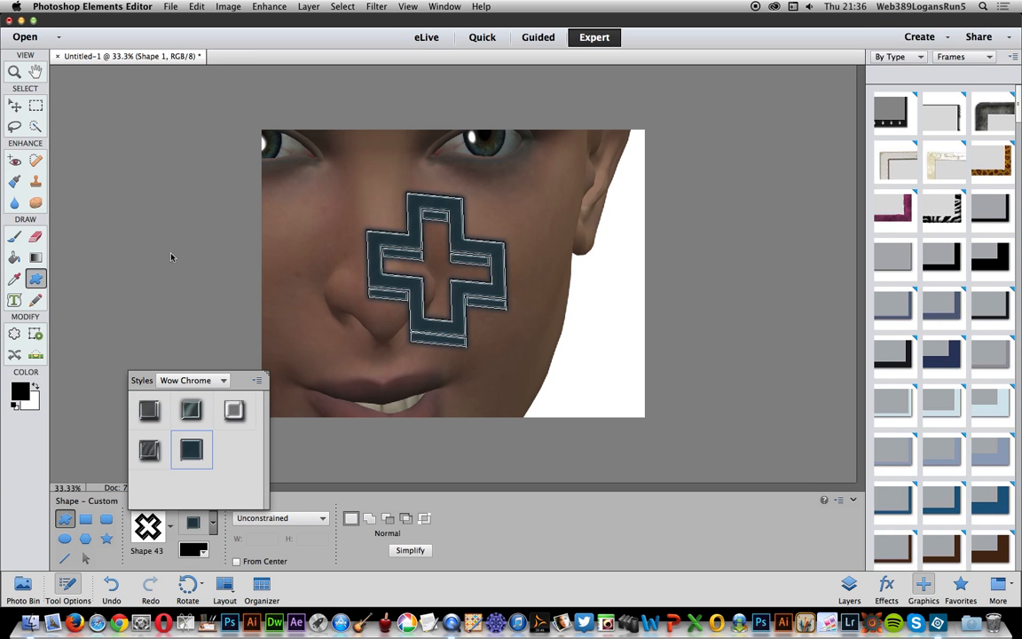